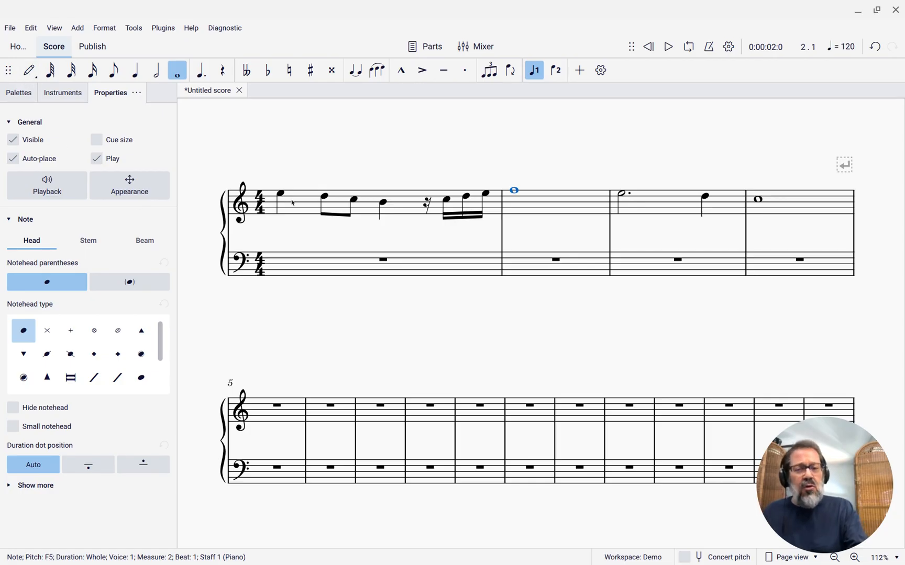
Select measure 1's first melody note and begin a chord symbol entry with Ctrl+K
left_click(281, 194)
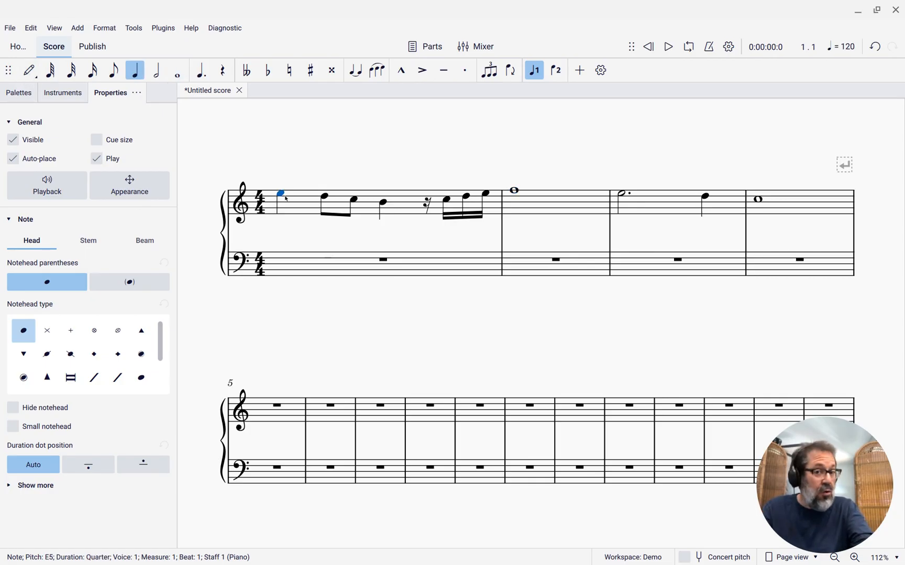
key("Ctrl+K")
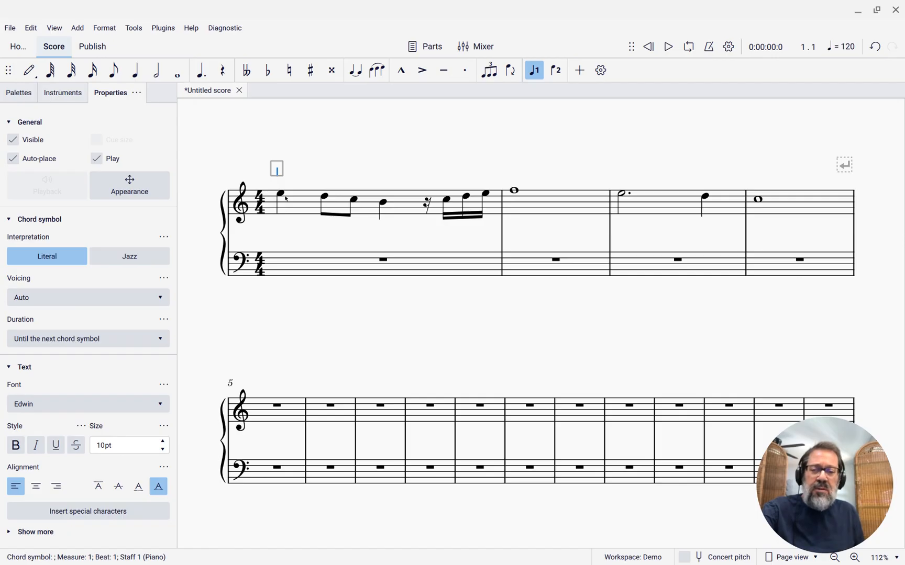
Enter chord symbols C and G across measure 1's beats, ending on C
type("C")
type("G")
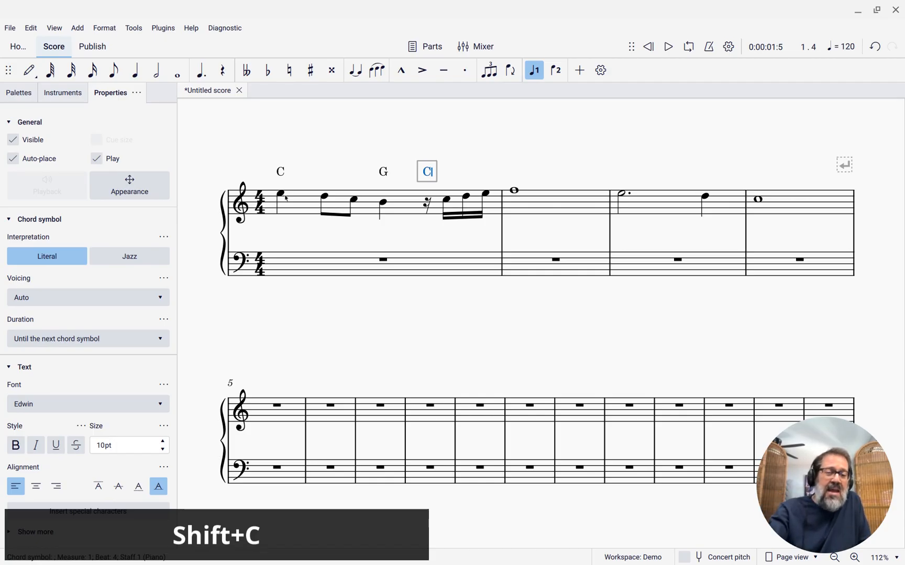
type("C")
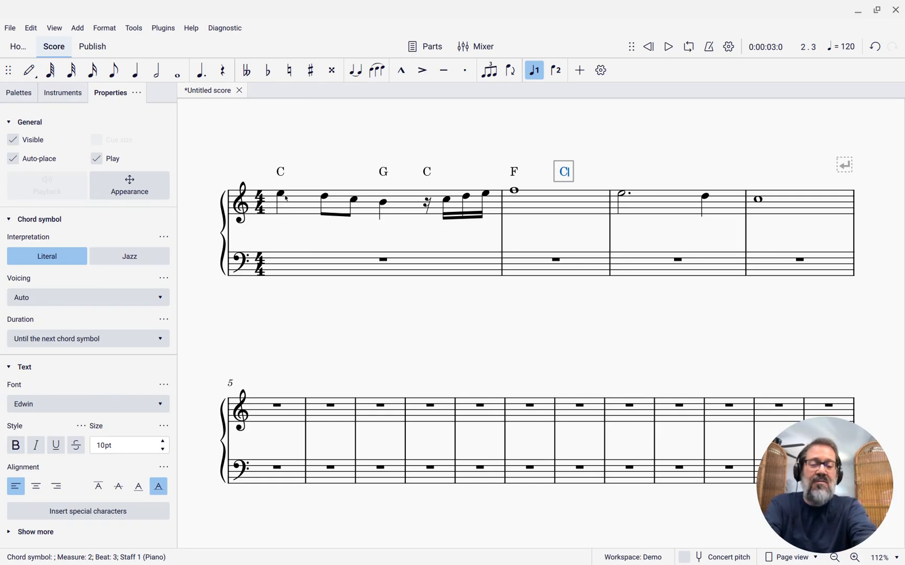
Move to beat 3 of measure 3, enter Am, and advance to measure 4
key("ctrl+6")
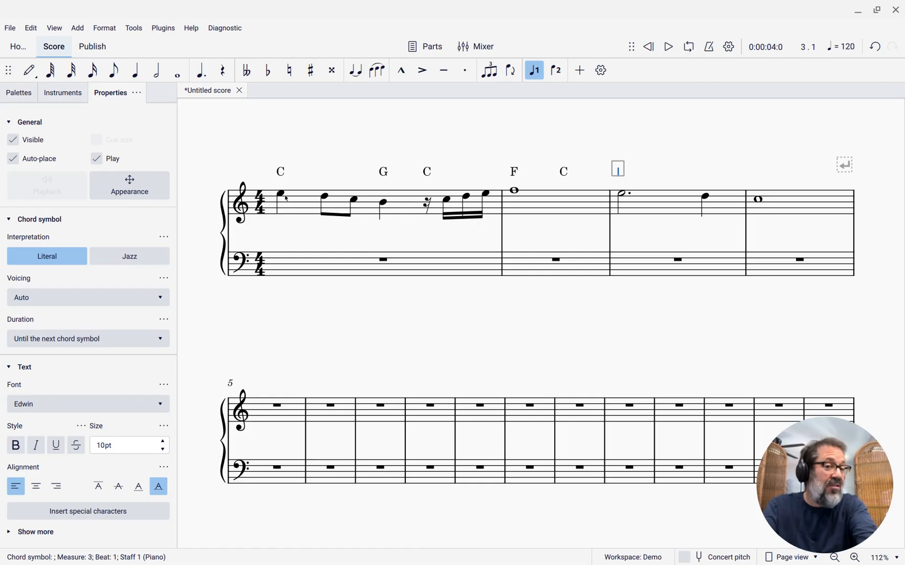
key("Ctrl+6")
type("A")
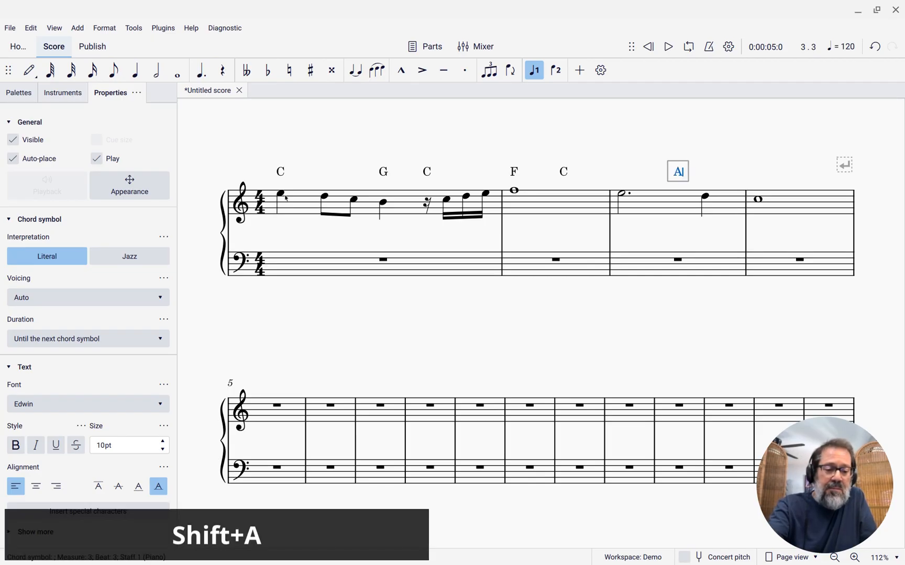
type("m")
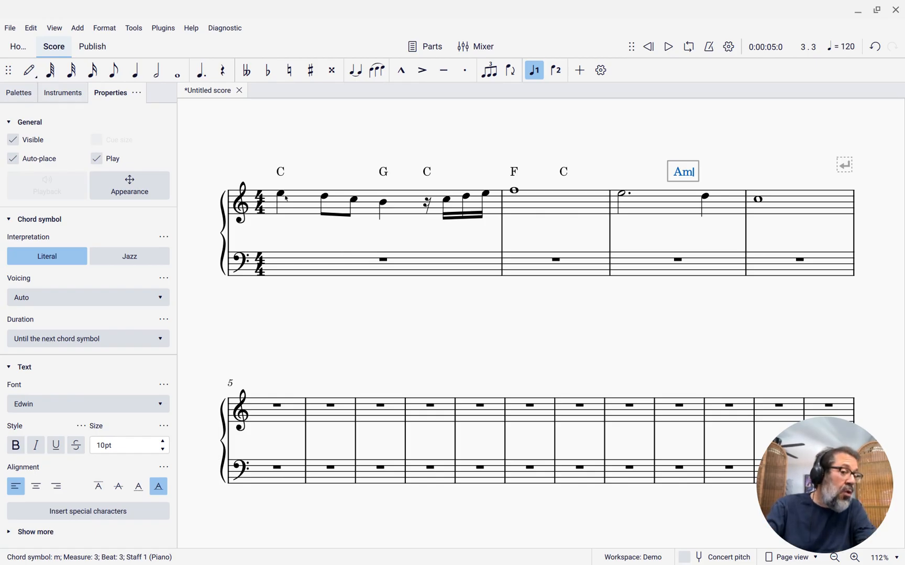
key("Ctrl+Right")
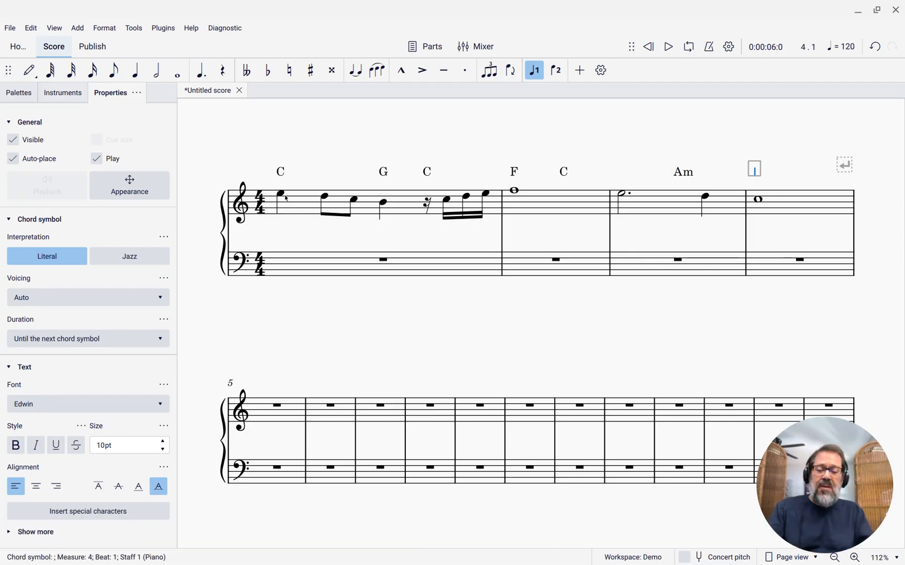
key("ctrl+Right")
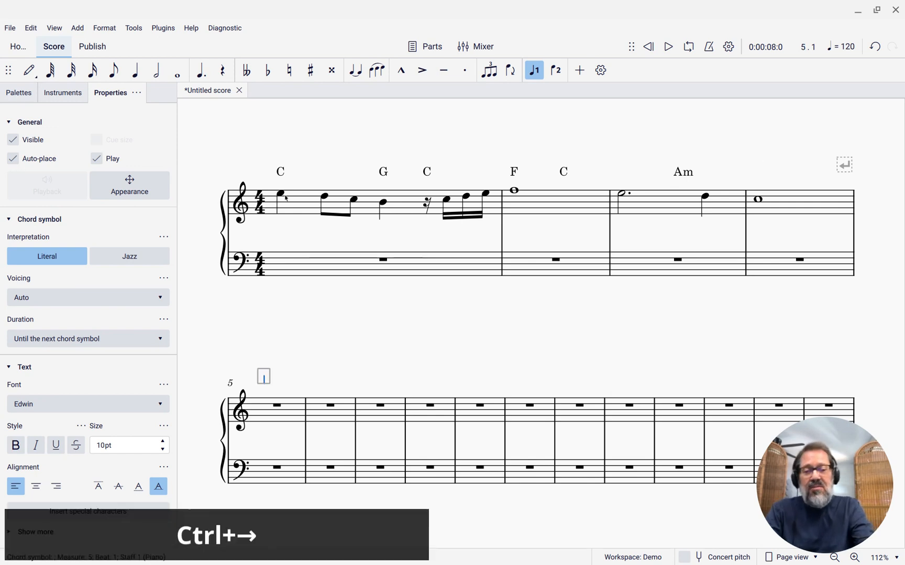
key("ctrl+Right")
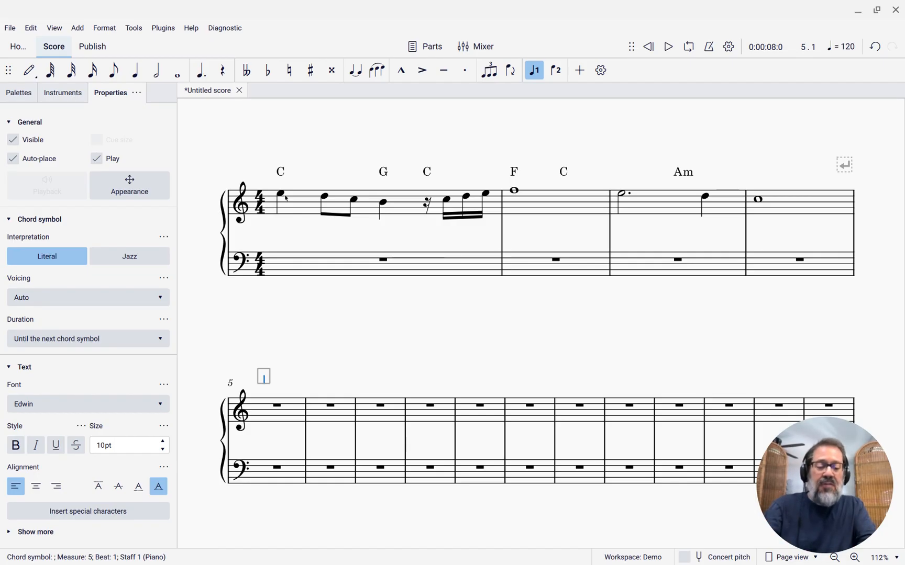
key("ctrl+Left")
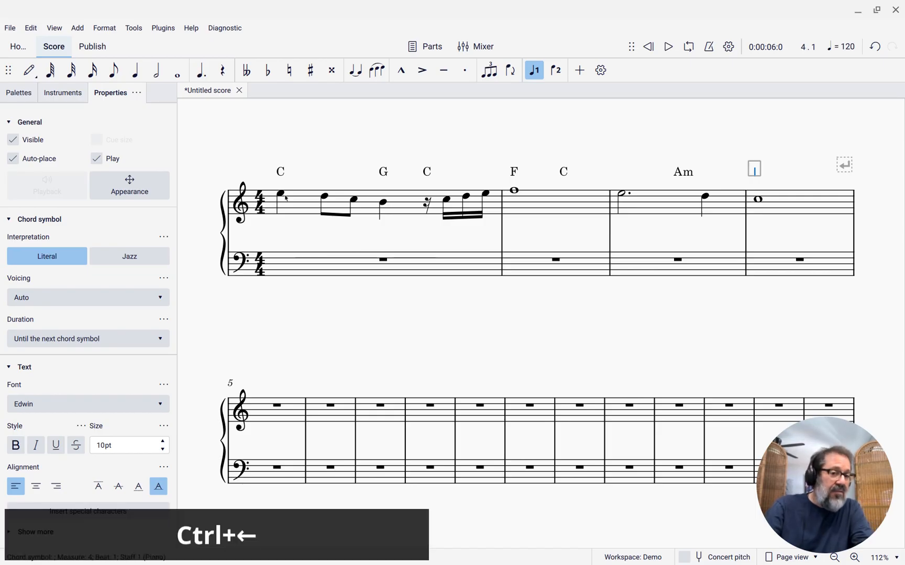
key("Ctrl+Left")
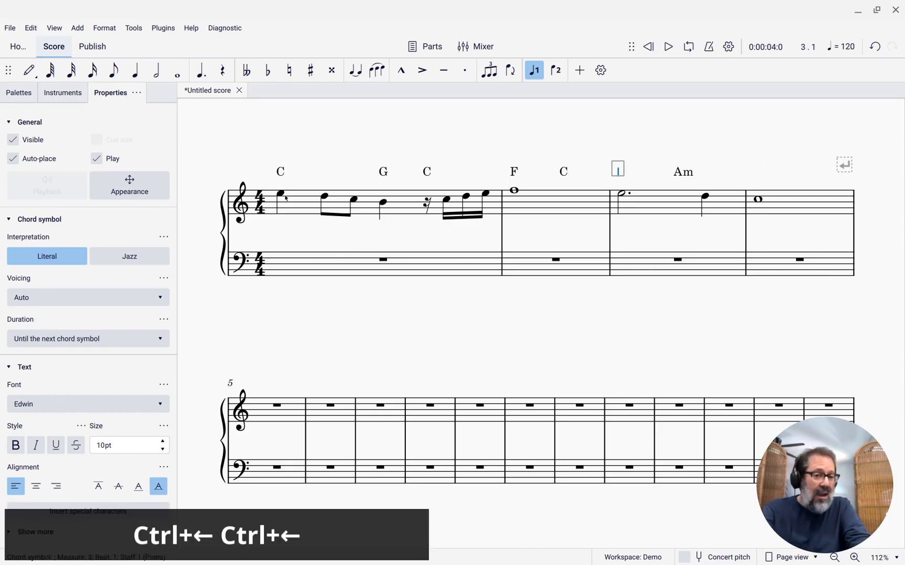
key("ctrl+left")
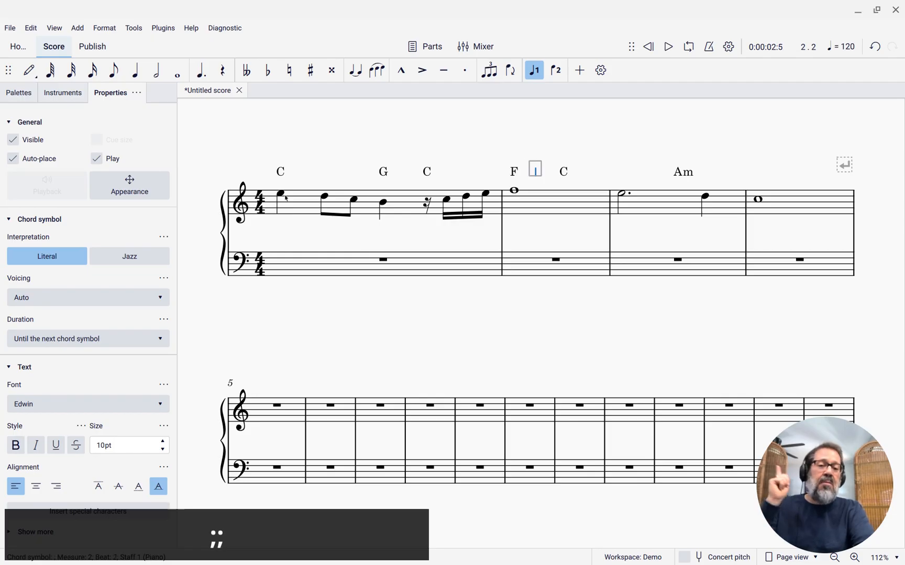
key("Right")
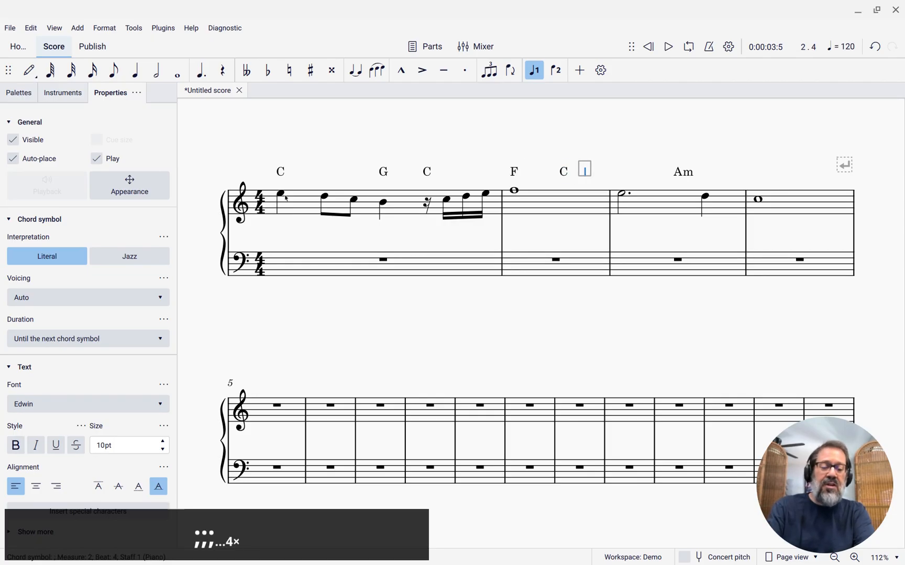
key("shift+;")
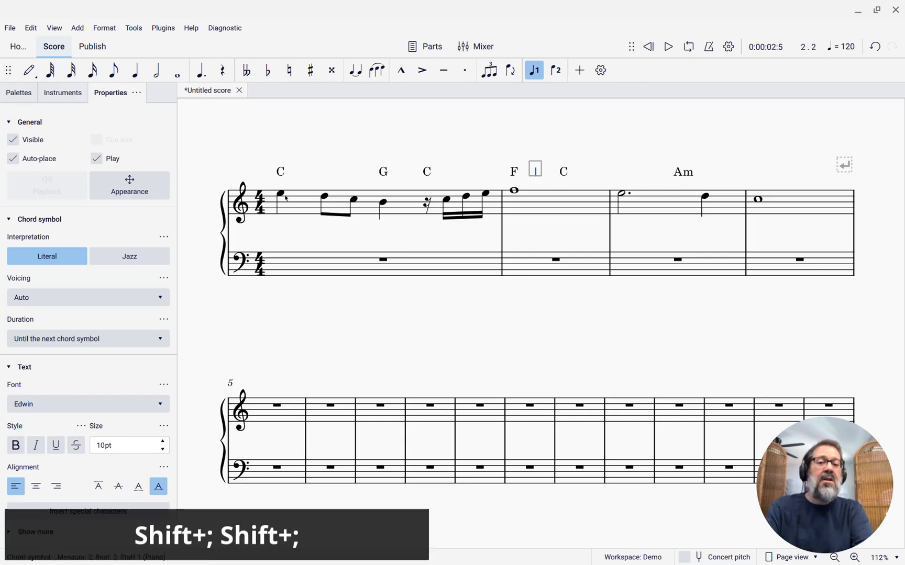